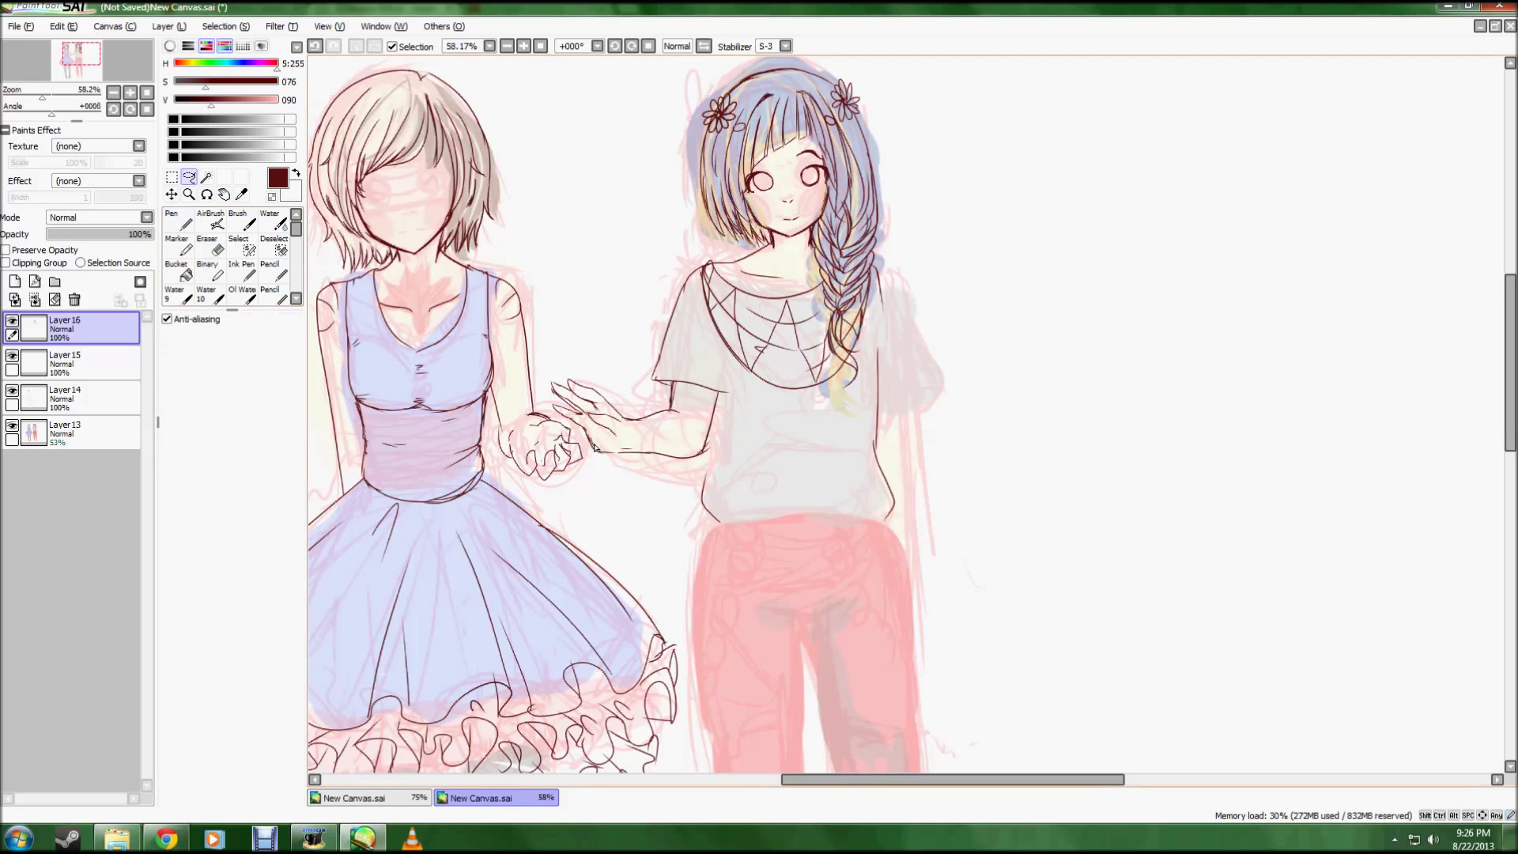
# Step: Trace clean dark lines over the sketched dress, arms and clasped hand of the short-haired girl
pyautogui.click(205, 224)
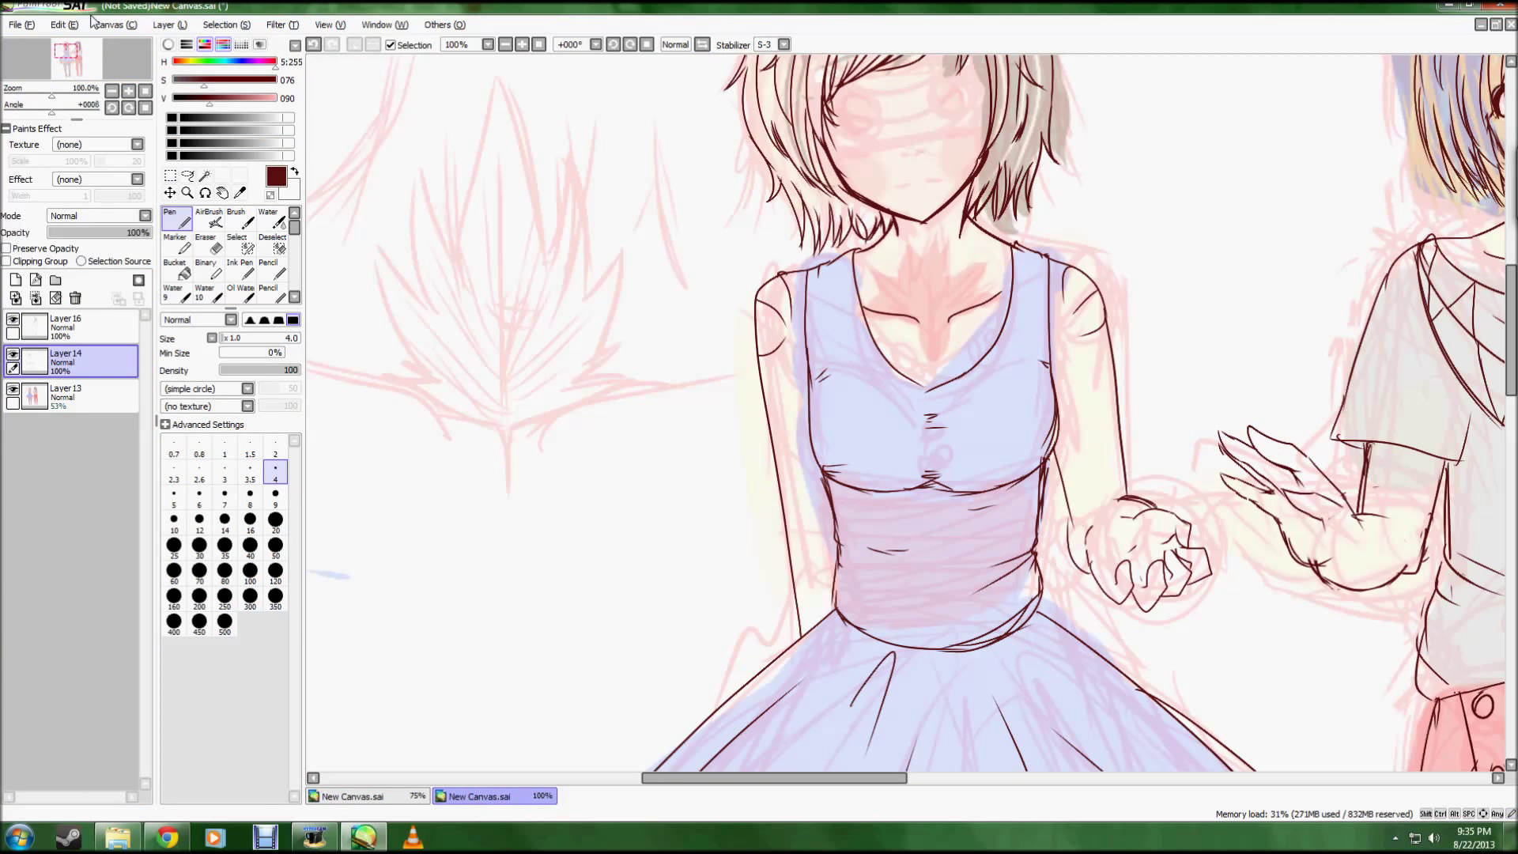
# Step: Complete both girls' inking, add cheek blush and fill the dress with a green-to-violet gradient on Layer21
pyautogui.click(204, 223)
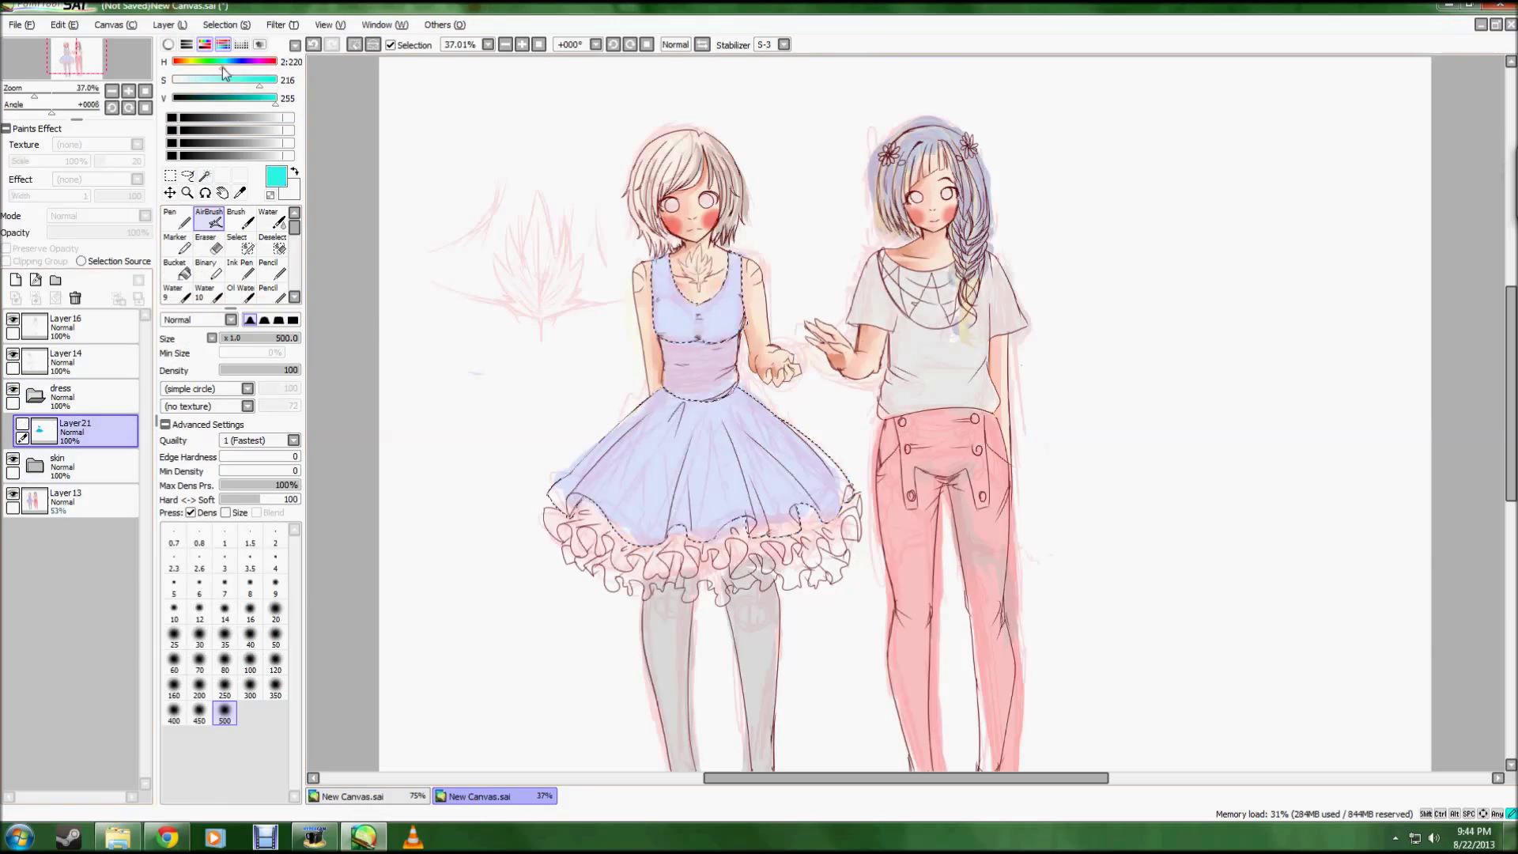
pyautogui.click(277, 24)
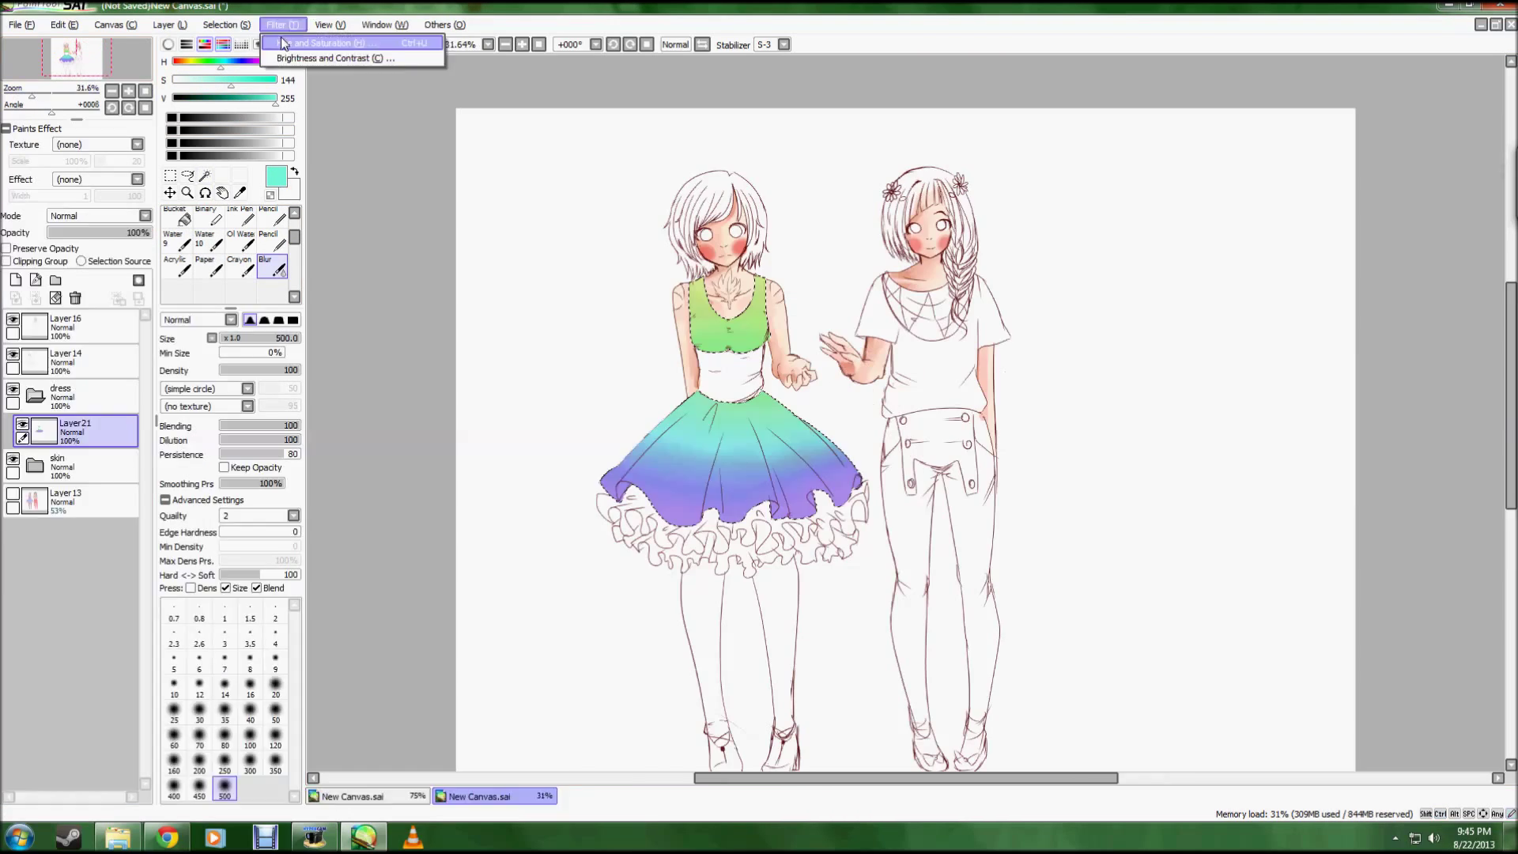